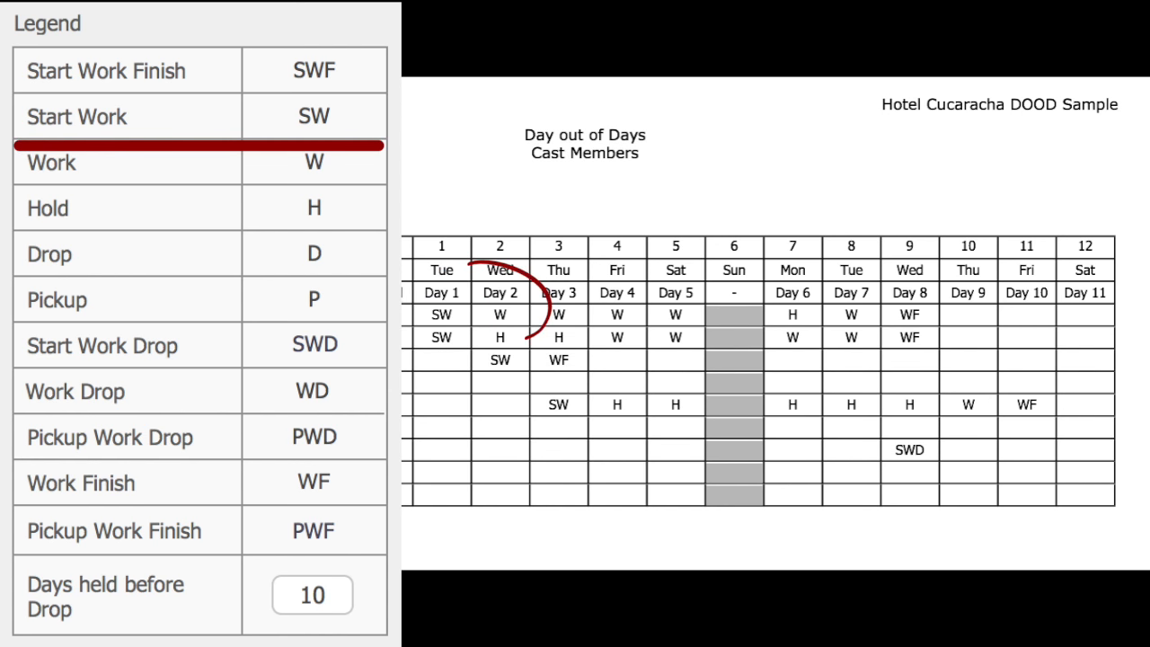
# Scroll the dated stripboard to compare it with the DOOD report, then open the Edit menu.
pyautogui.moveTo(539, 269); pyautogui.dragTo(498, 323)
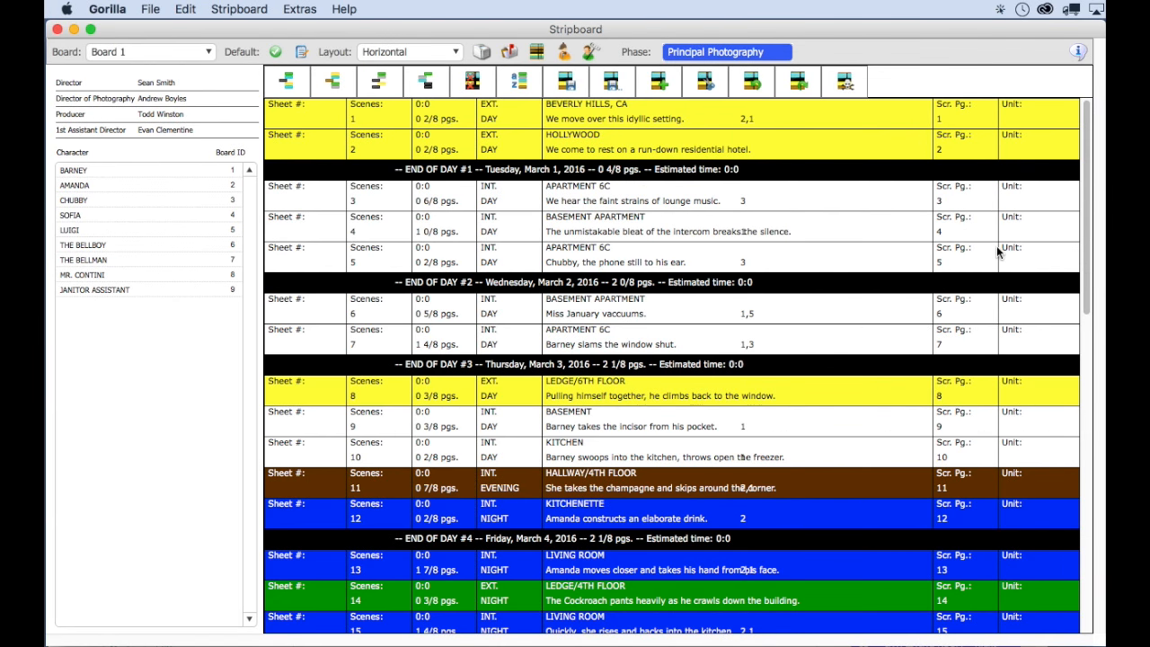
pyautogui.moveTo(988, 308)
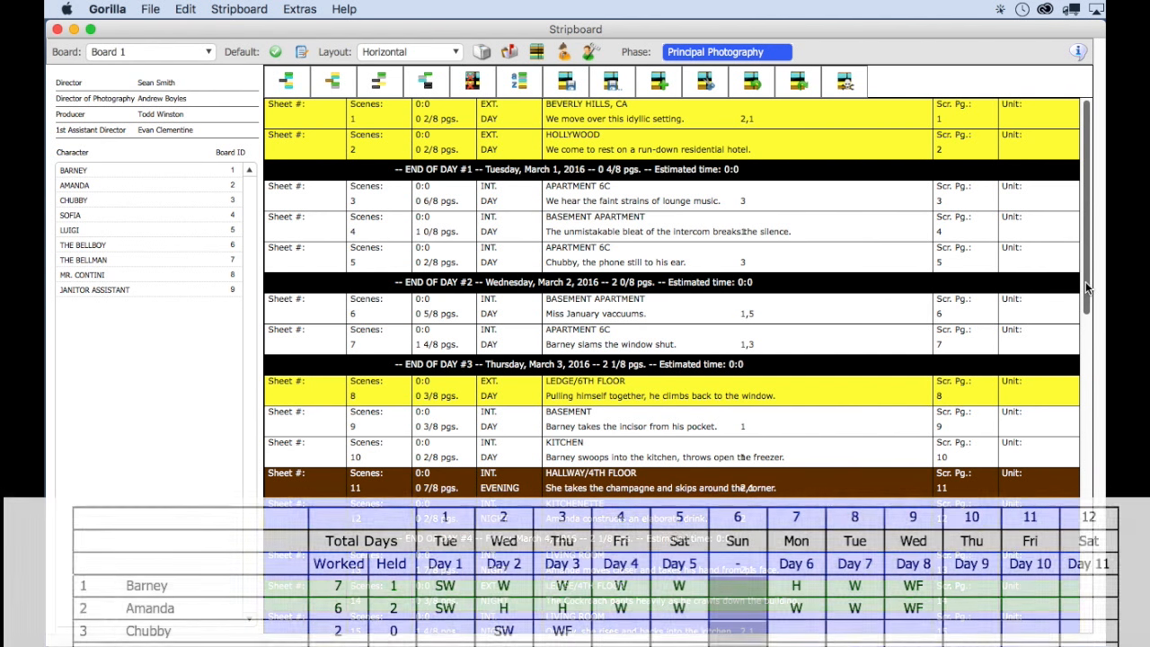
pyautogui.scroll(-3)
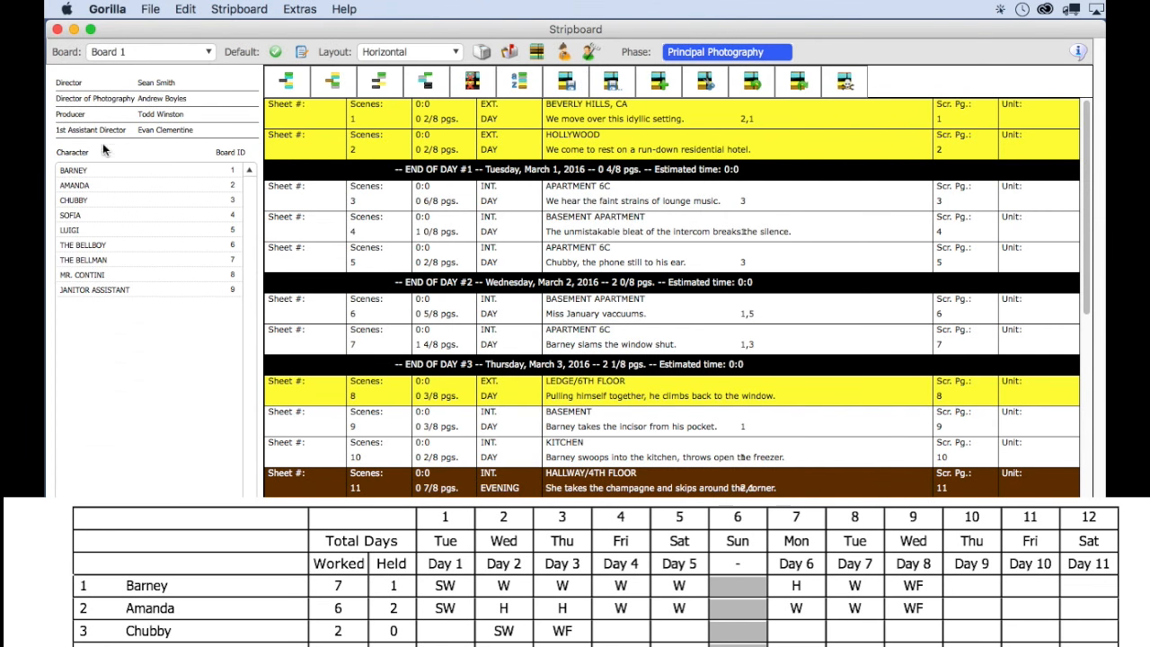
pyautogui.click(180, 8)
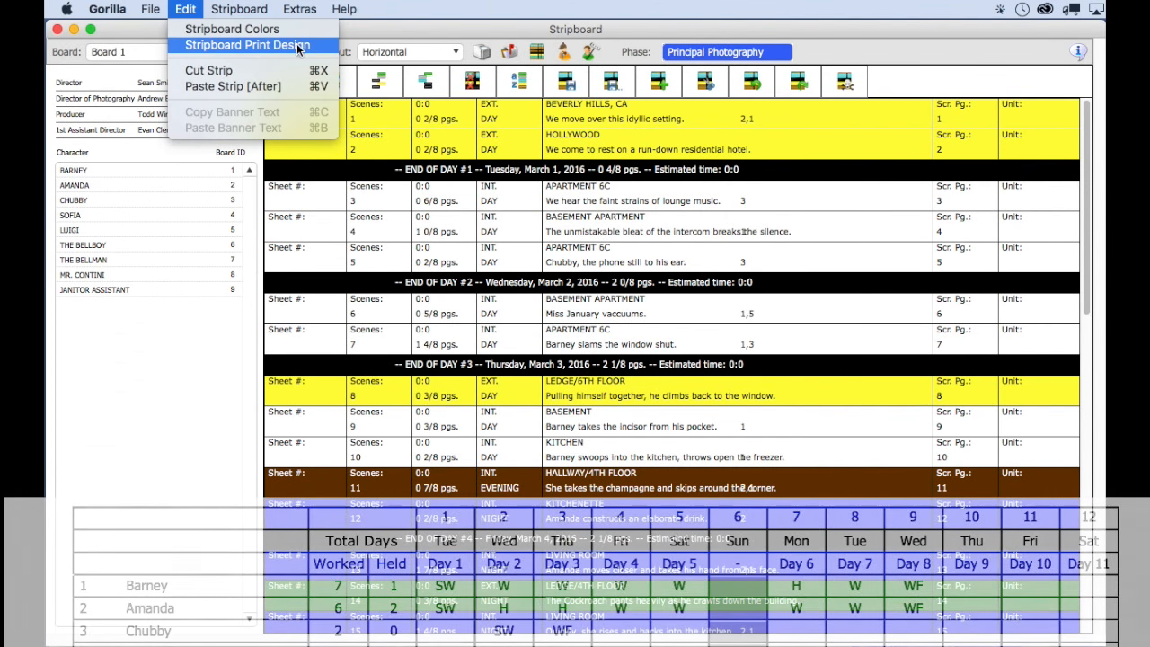
# Open Stripboard Print Design and review the Row B and Row A fields, ending on Labels.
pyautogui.click(245, 45)
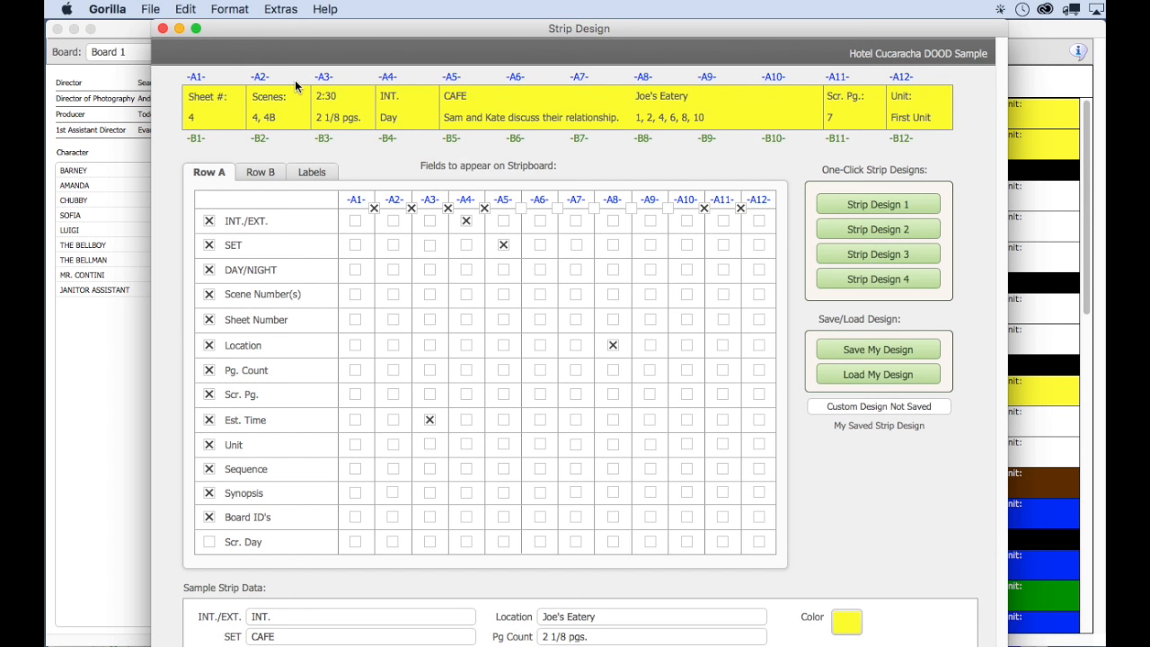
pyautogui.click(260, 171)
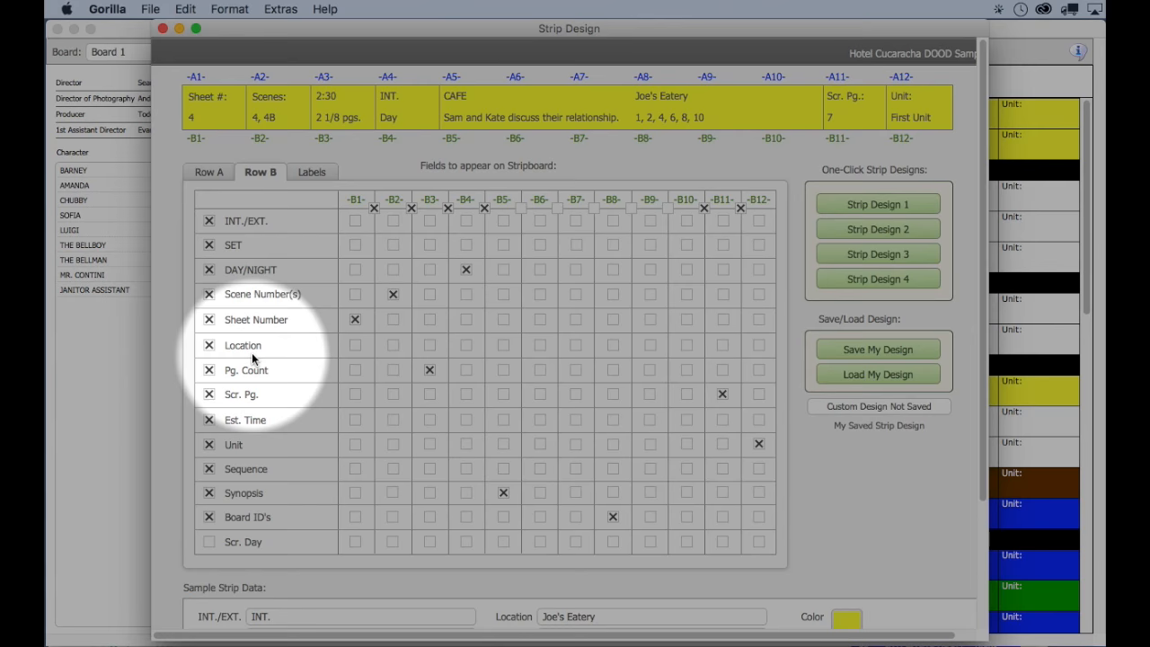
pyautogui.click(209, 171)
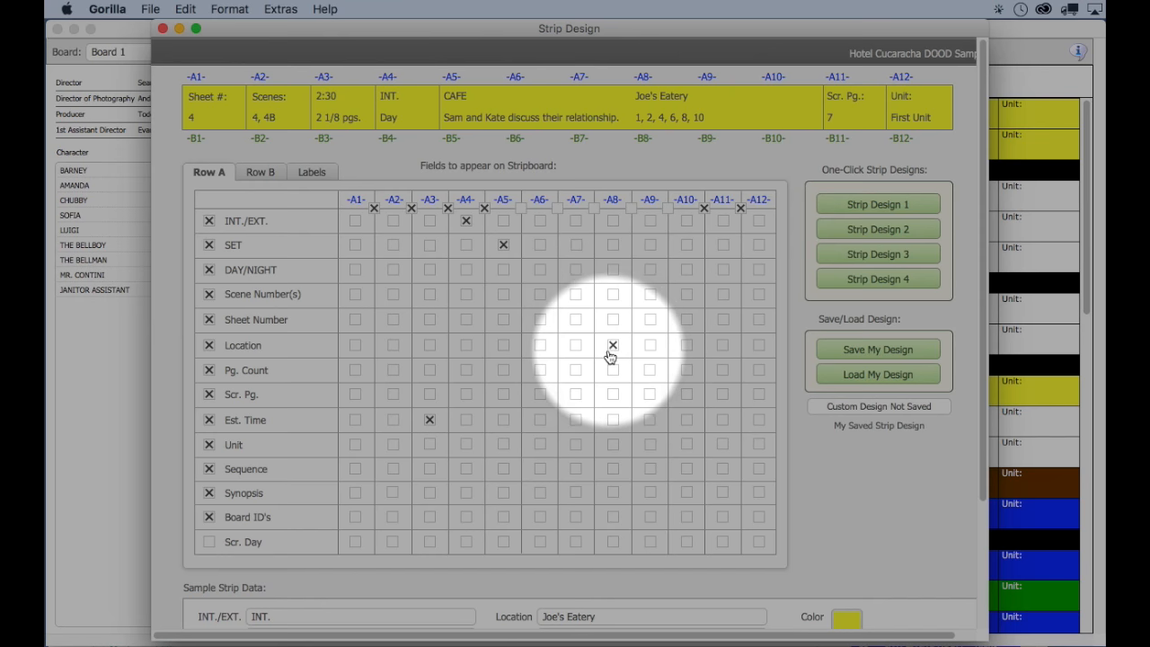
pyautogui.click(311, 171)
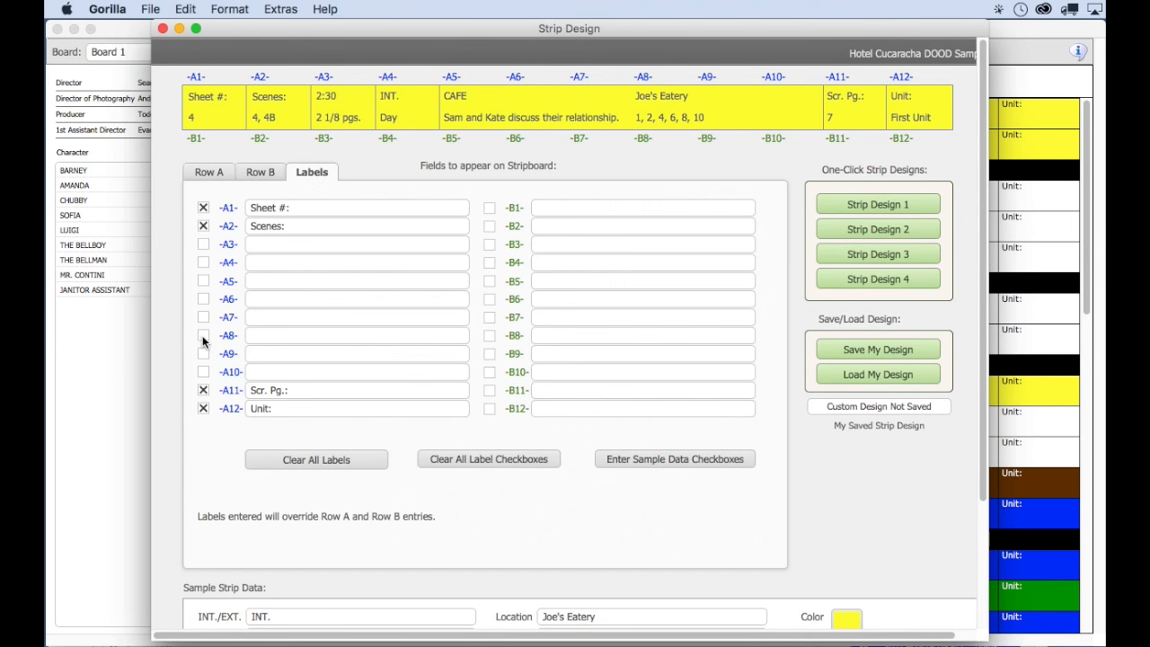
# Enter the label 'Board IDs' for strip field A8.
pyautogui.write('Boar')
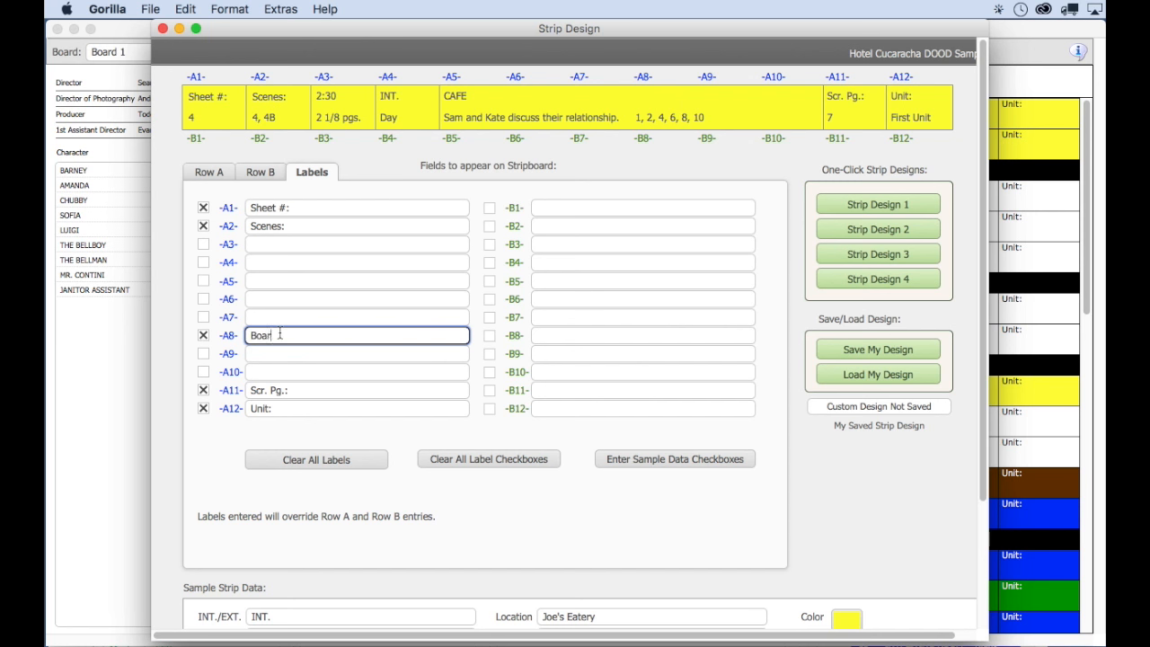
pyautogui.write('IDs')
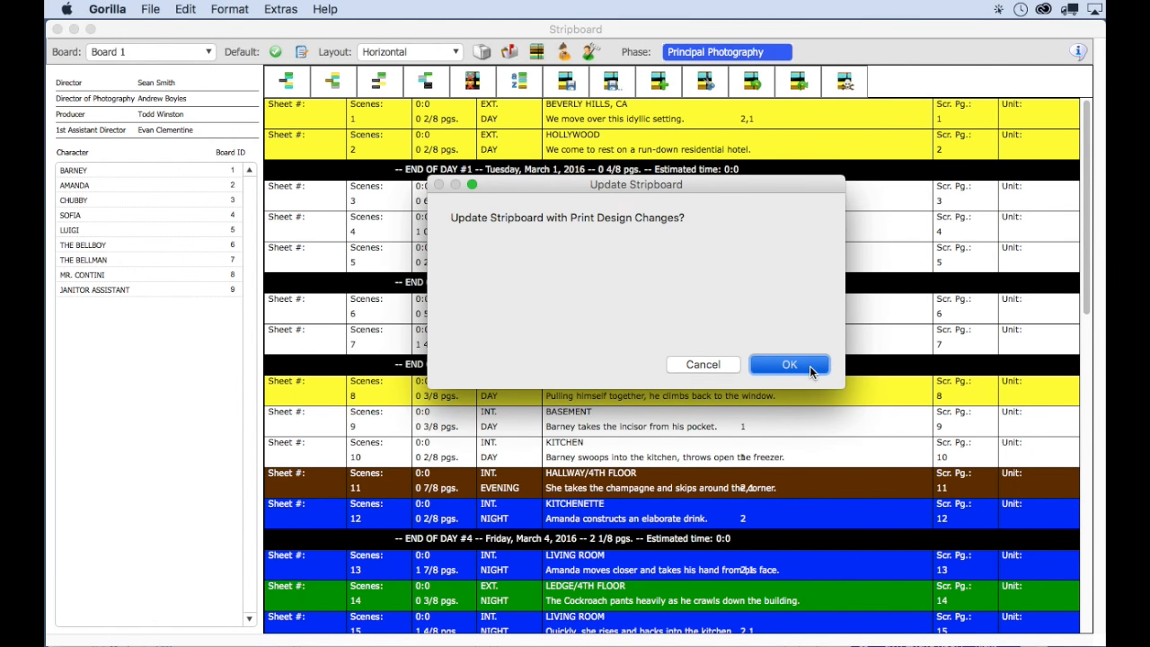
# Apply the print design update so strips show 'Board IDs:', then reopen the Edit menu.
pyautogui.click(789, 364)
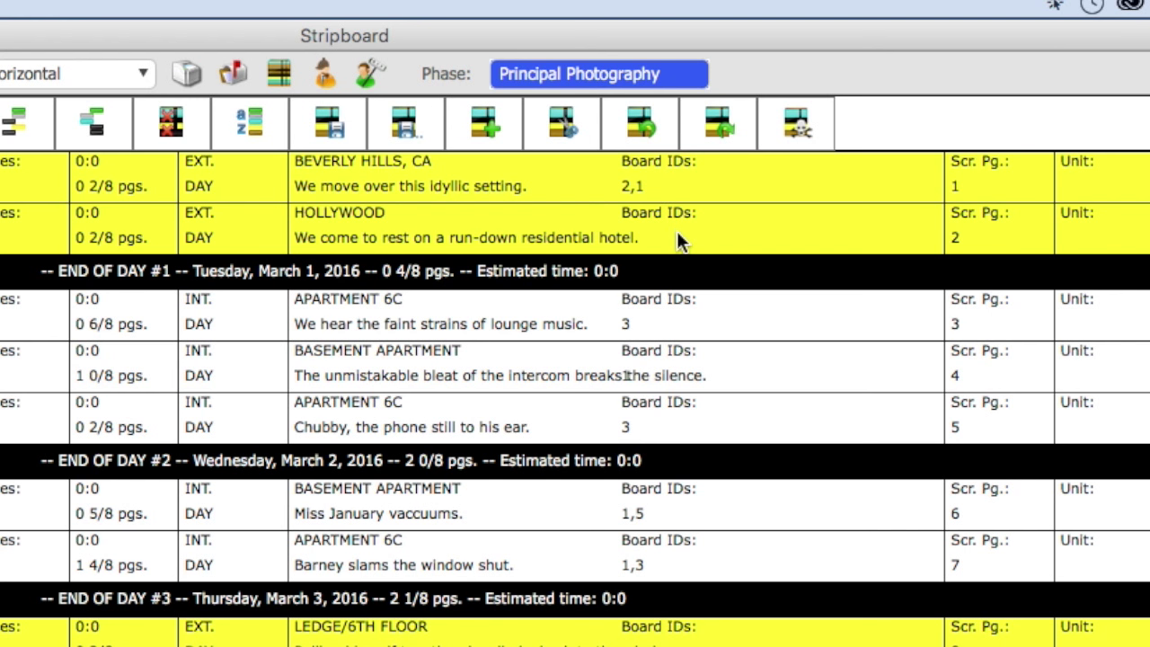
pyautogui.moveTo(303, 423)
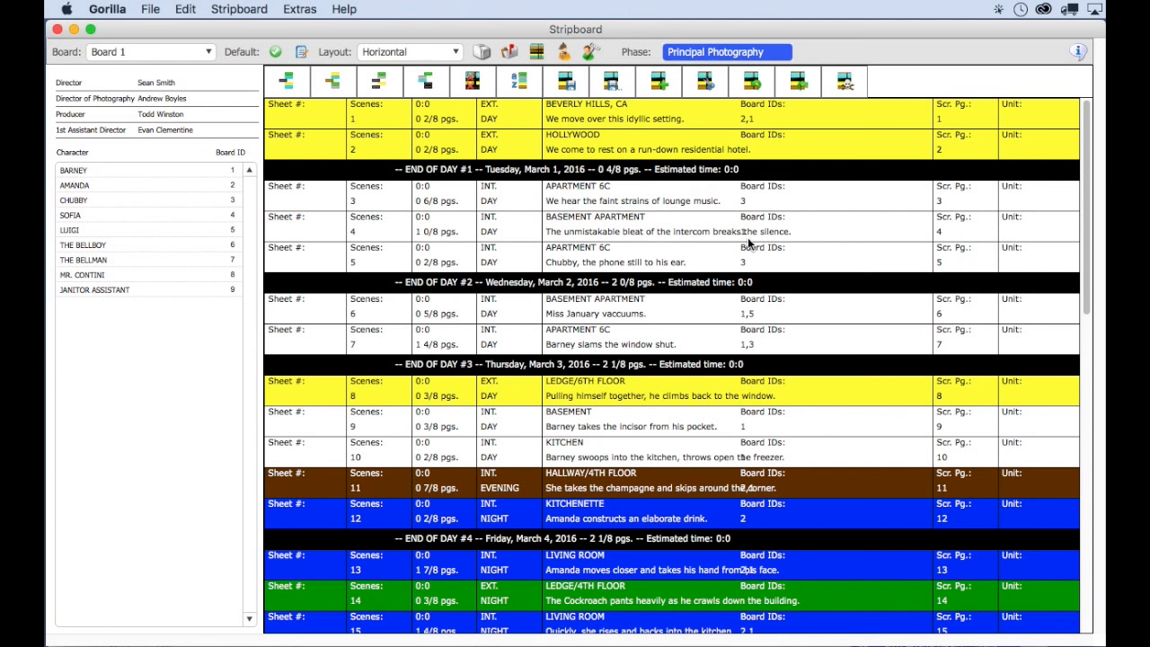
pyautogui.click(184, 9)
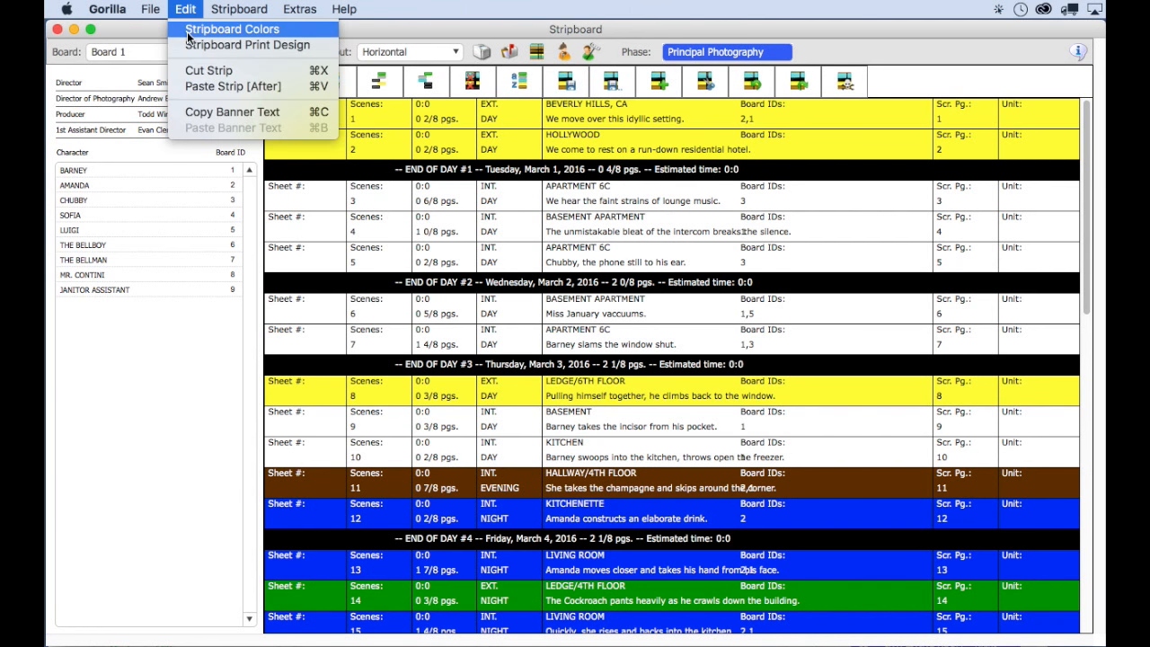
# In Stripboard Print Design, set Sample Strip Data's Synopsis Word Length to 7.
pyautogui.click(254, 44)
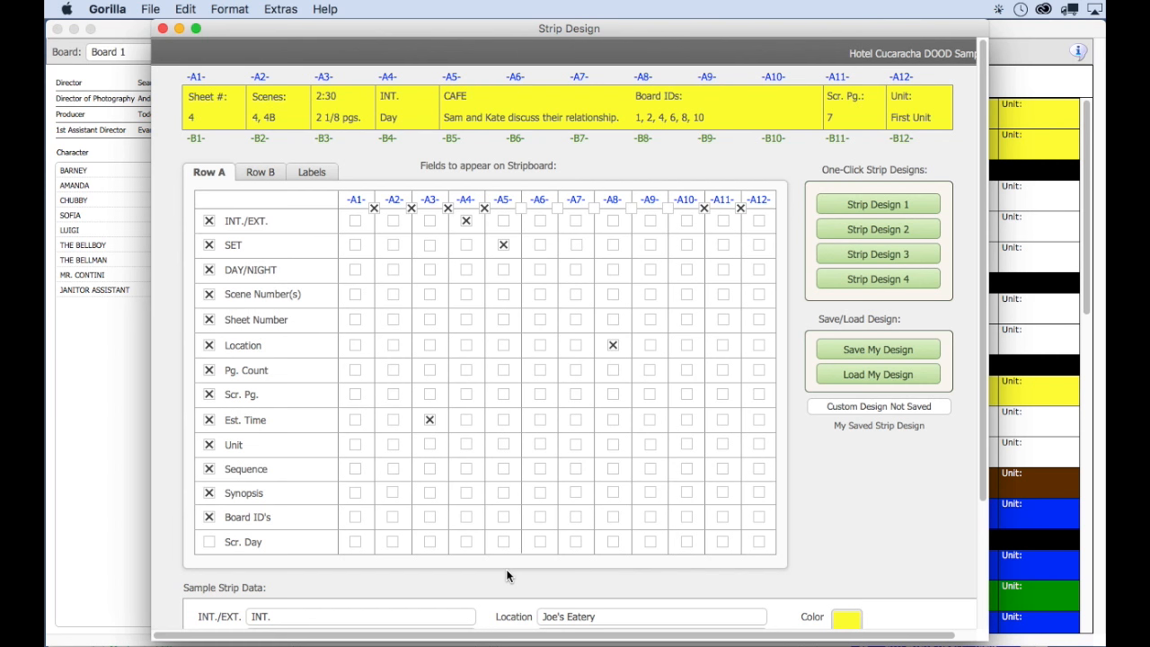
pyautogui.scroll(-3)
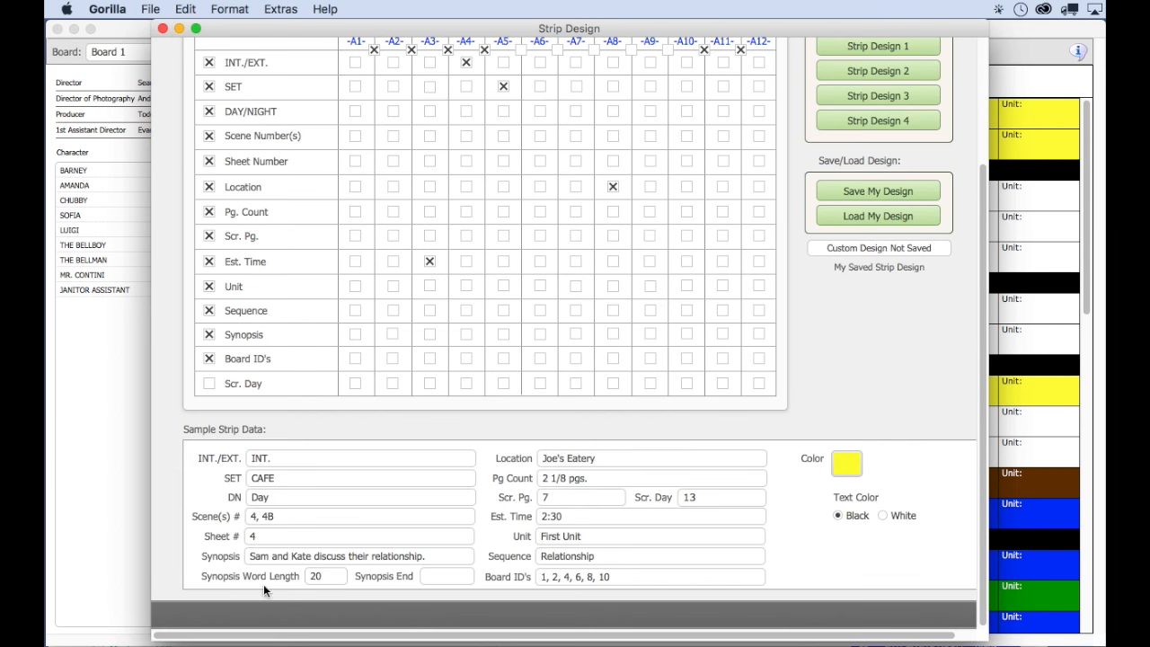
pyautogui.click(324, 576)
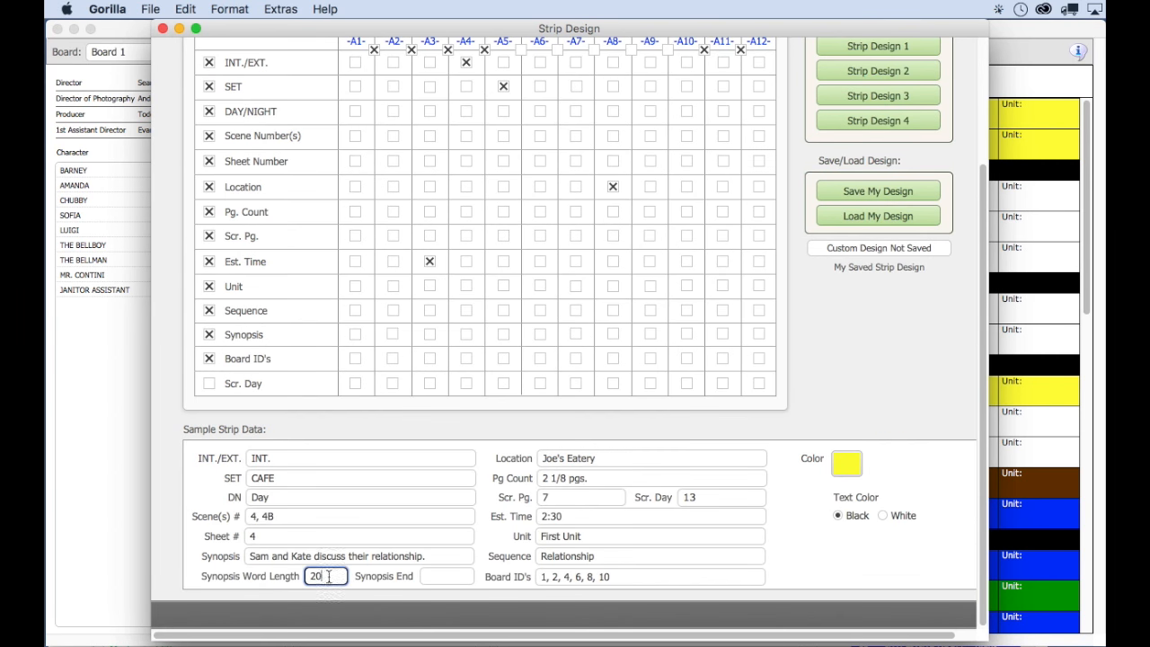
pyautogui.write('7')
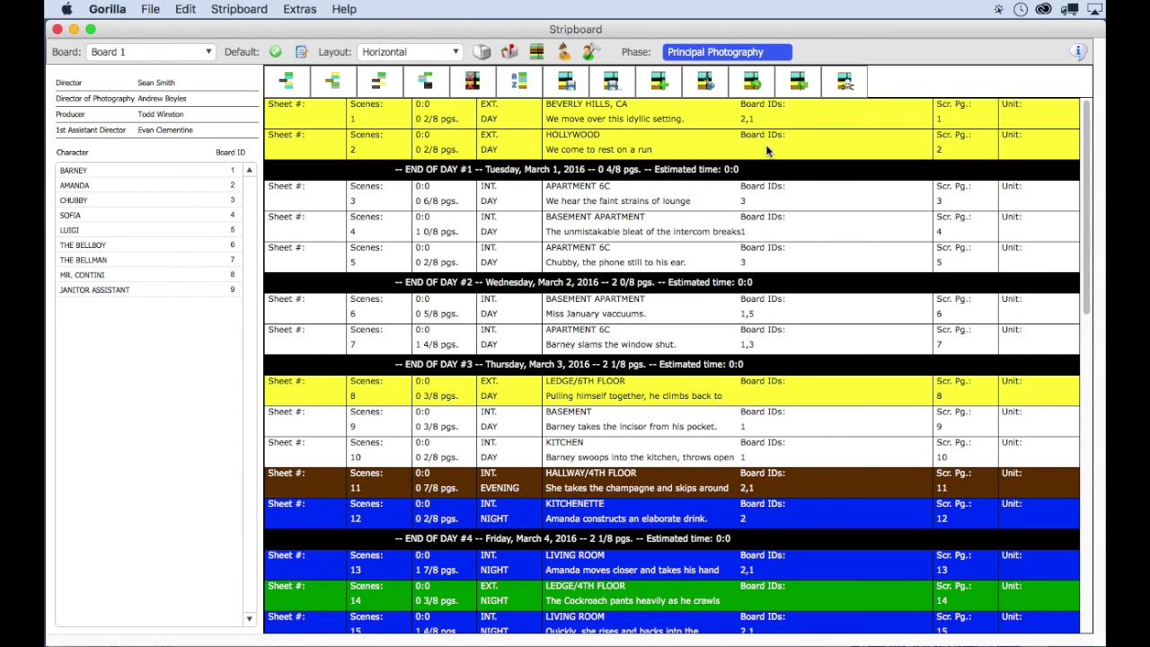
pyautogui.moveTo(757, 261)
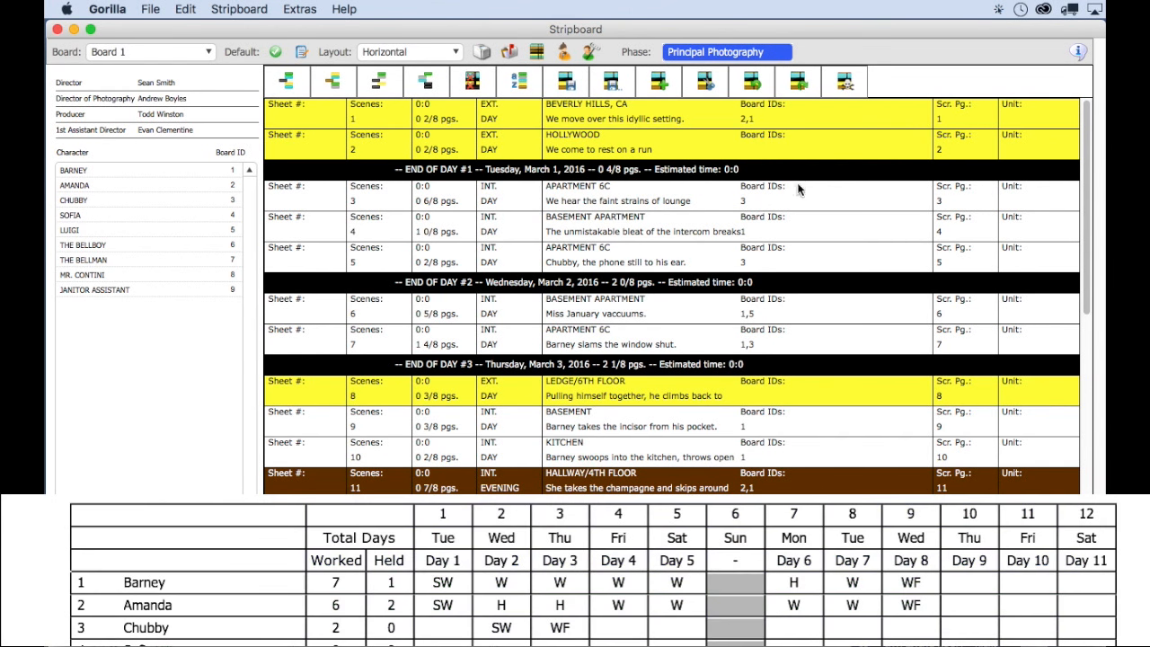
pyautogui.moveTo(817, 216)
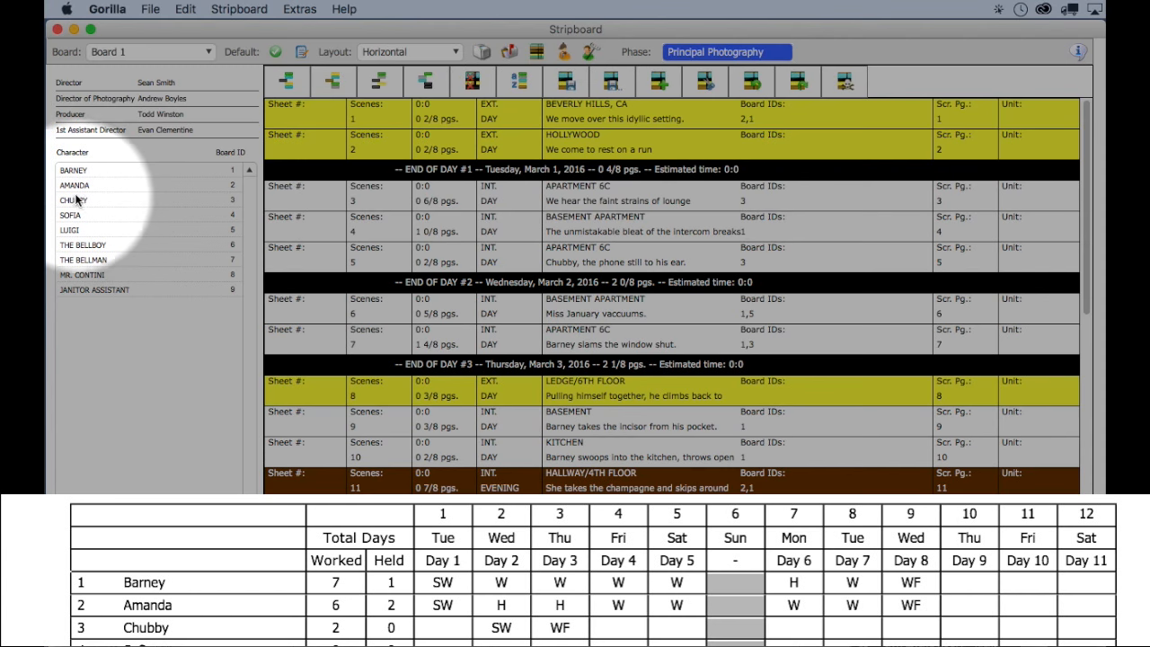
pyautogui.moveTo(222, 190)
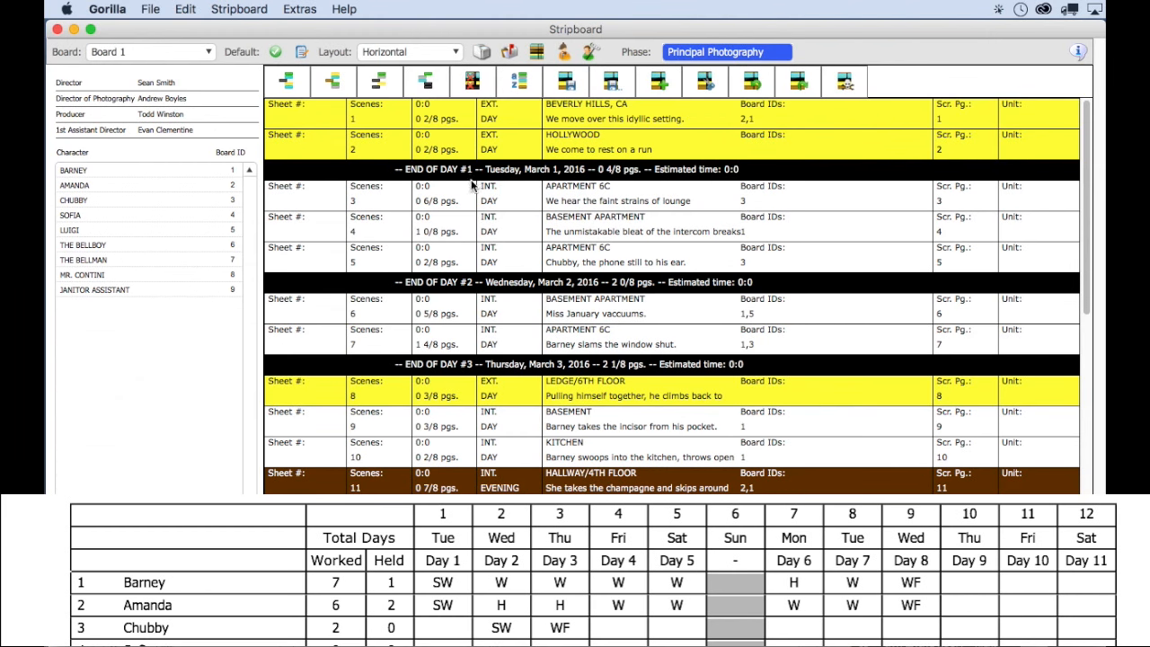
pyautogui.moveTo(771, 158)
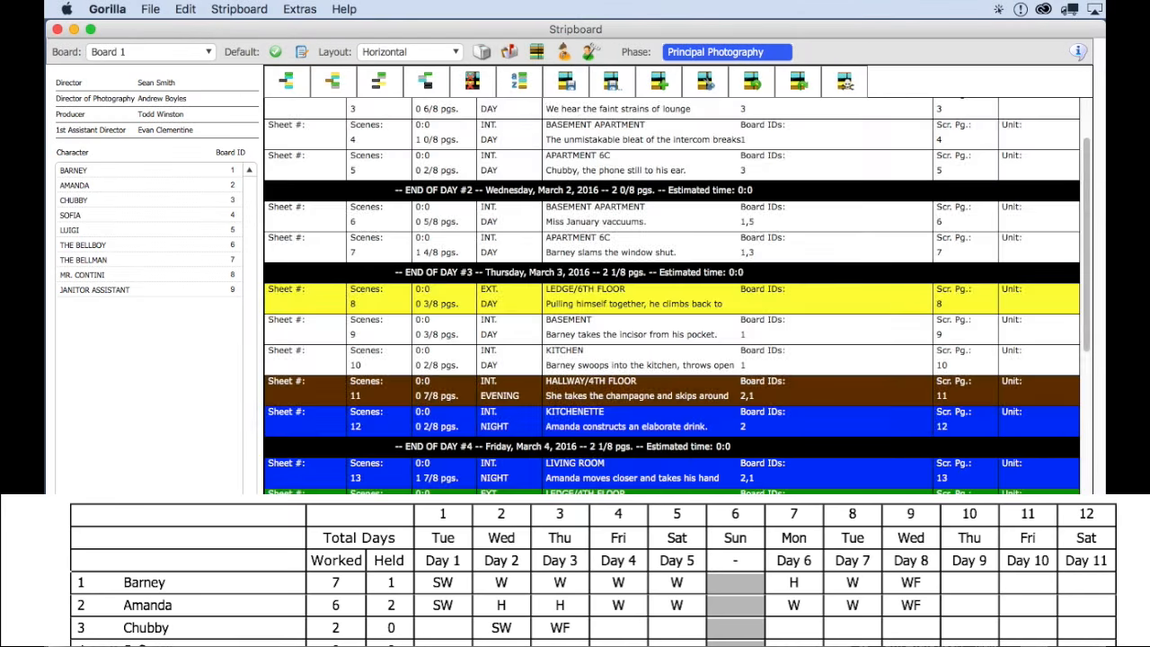
# Scroll the stripboard down to Days #4 through #6, including Amanda's bedroom strip.
pyautogui.scroll(-3)
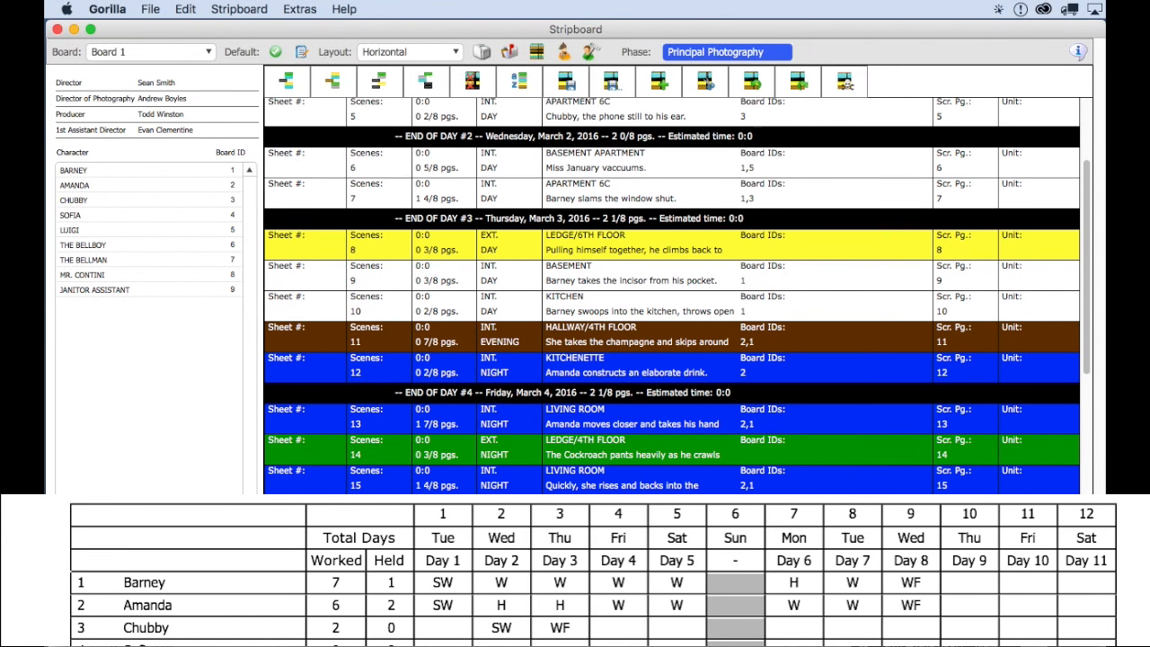
pyautogui.scroll(-3)
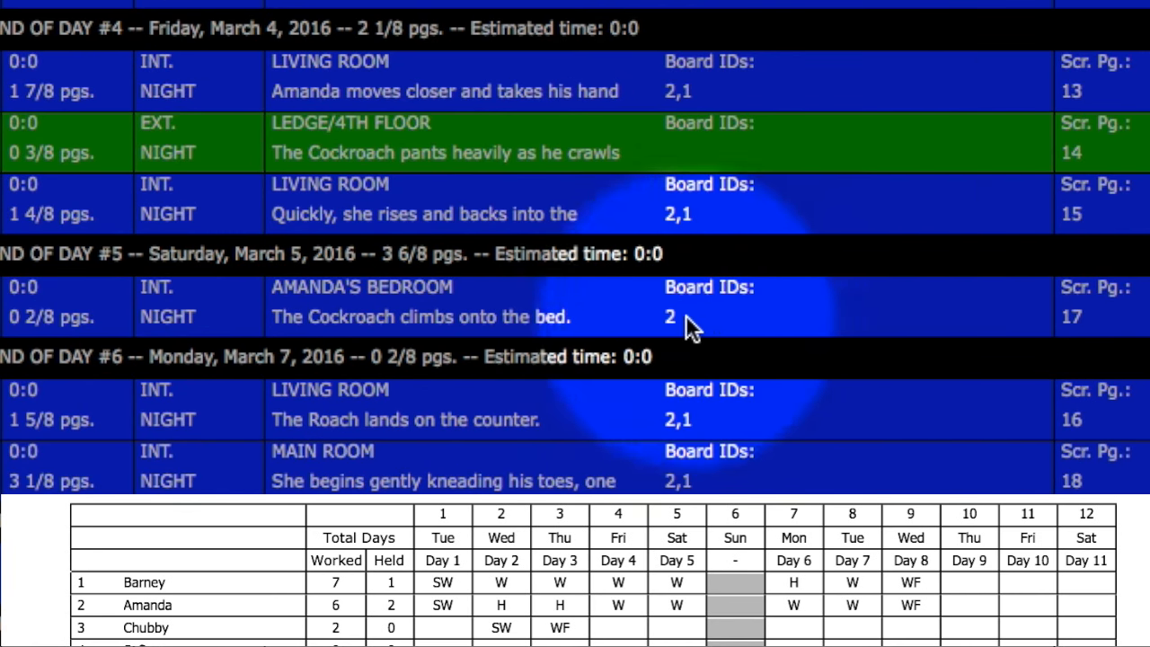
pyautogui.moveTo(750, 329)
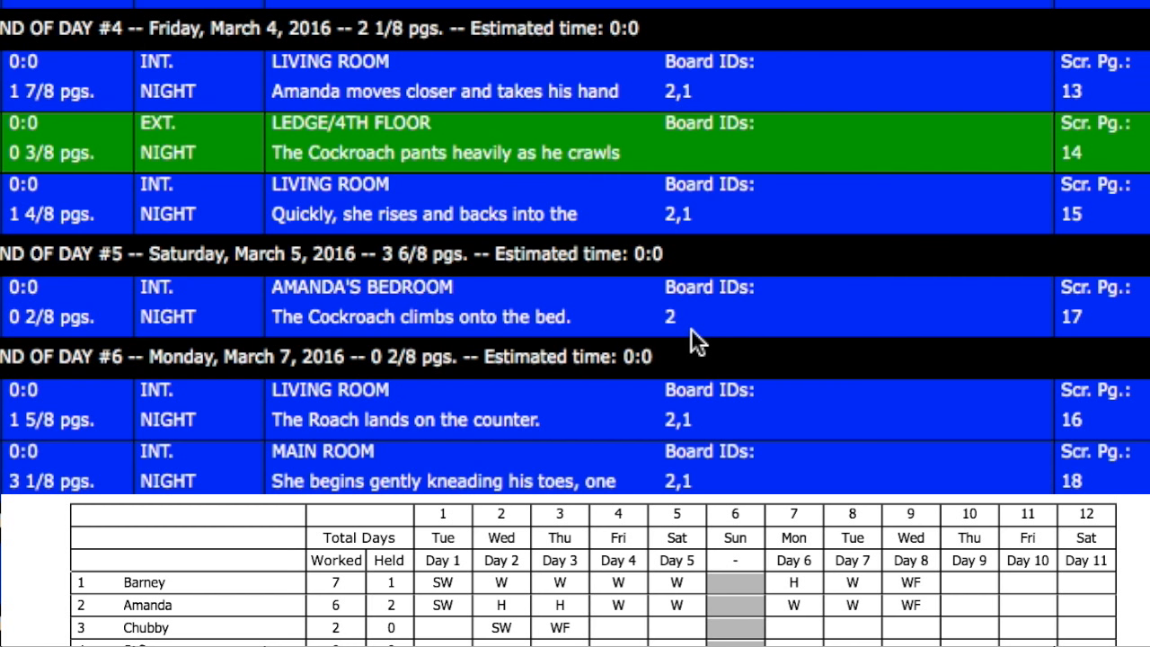
# Scroll the stripboard past Day #7 to show the remaining days through Day #12.
pyautogui.scroll(-3)
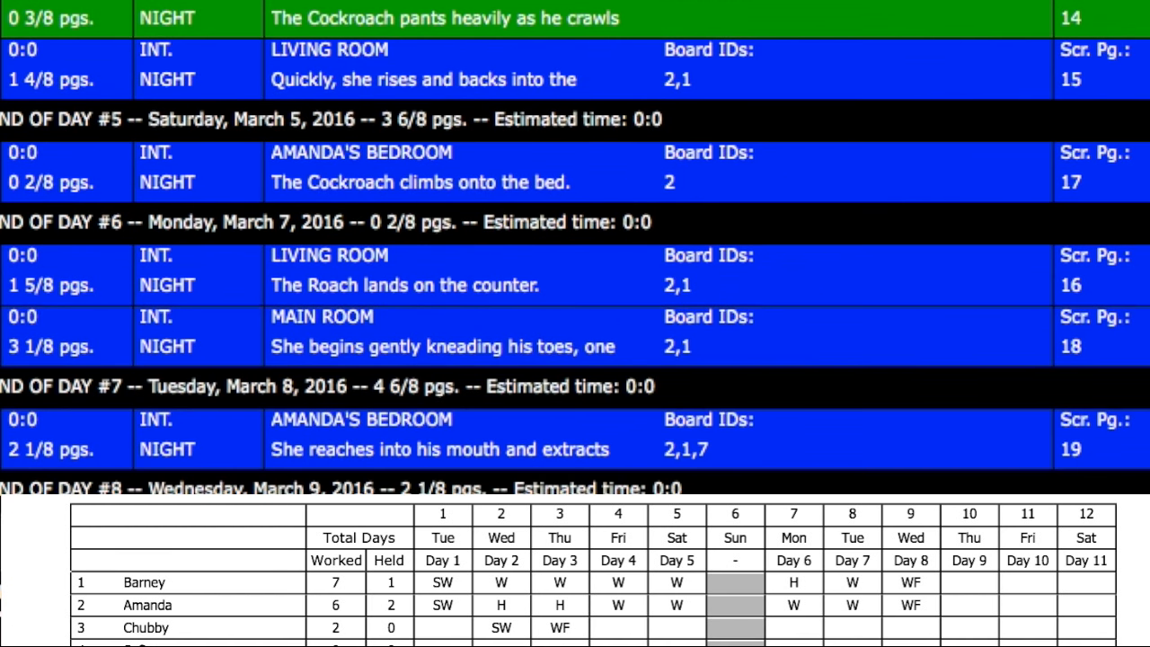
pyautogui.scroll(-3)
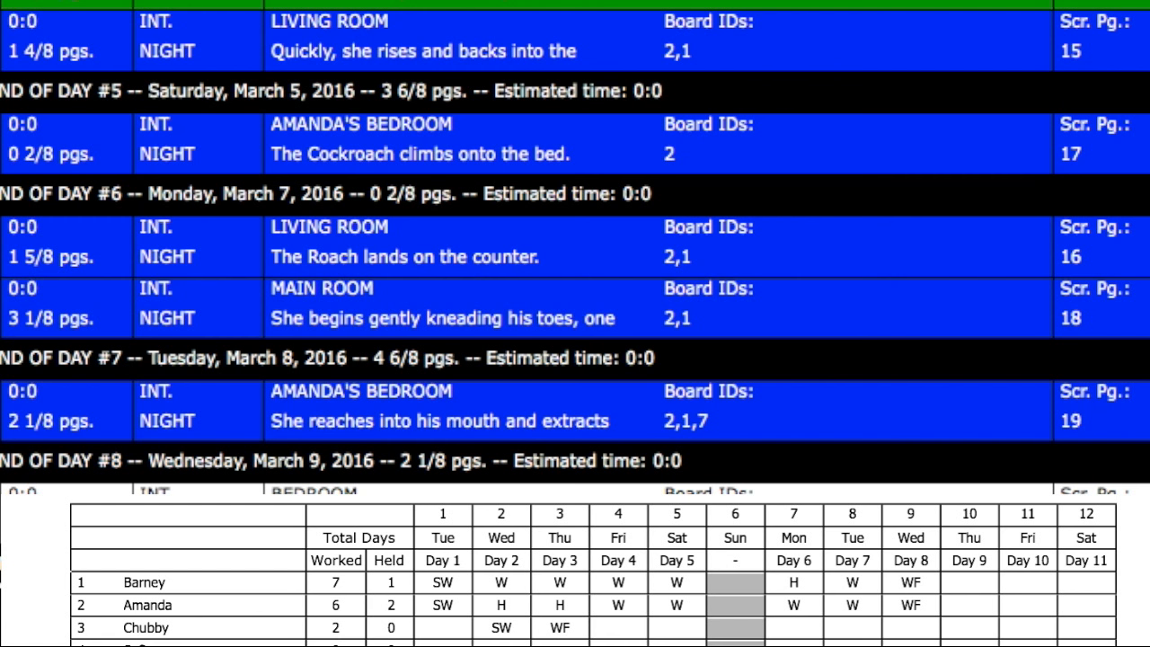
pyautogui.moveTo(1089, 327)
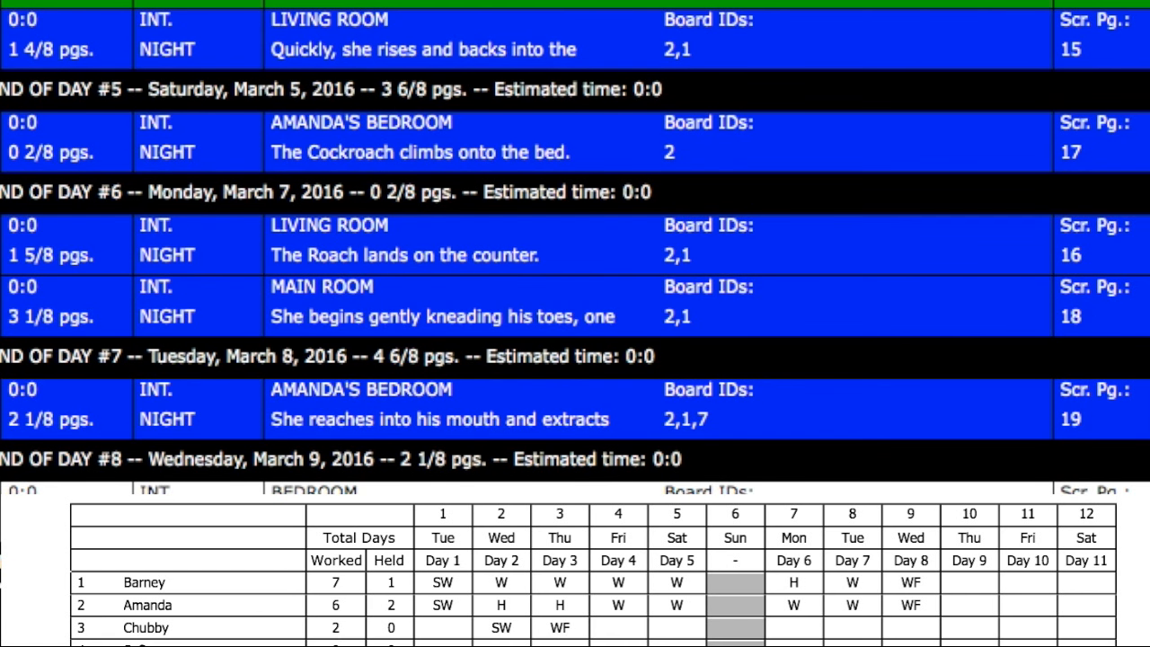
pyautogui.scroll(-3)
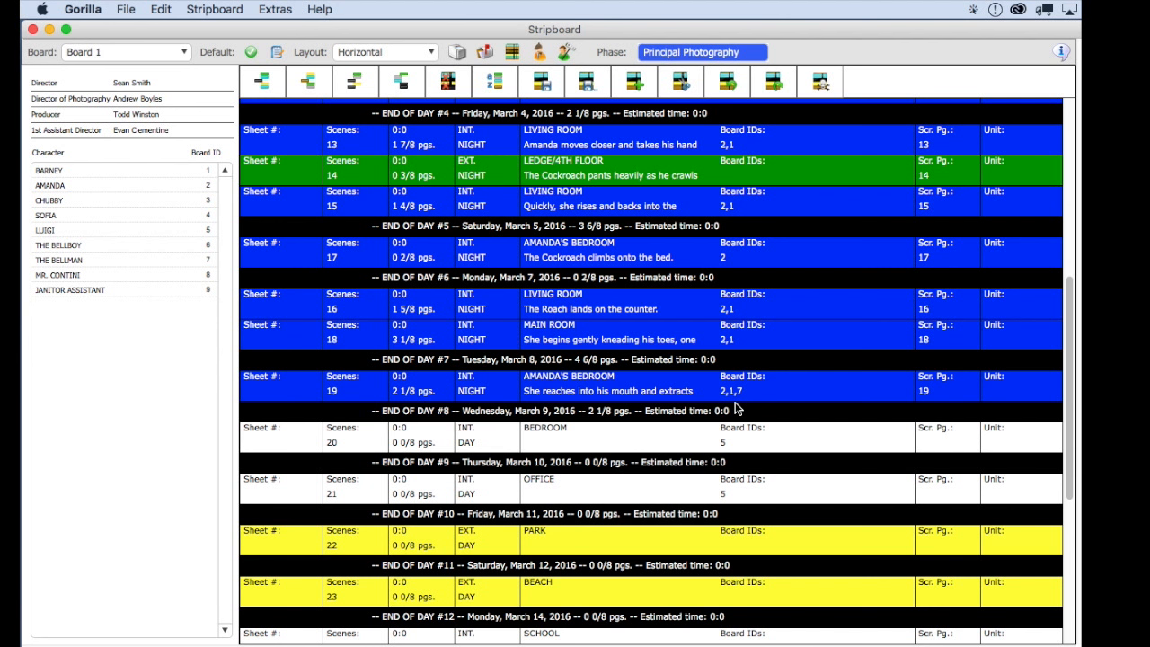
pyautogui.moveTo(750, 427)
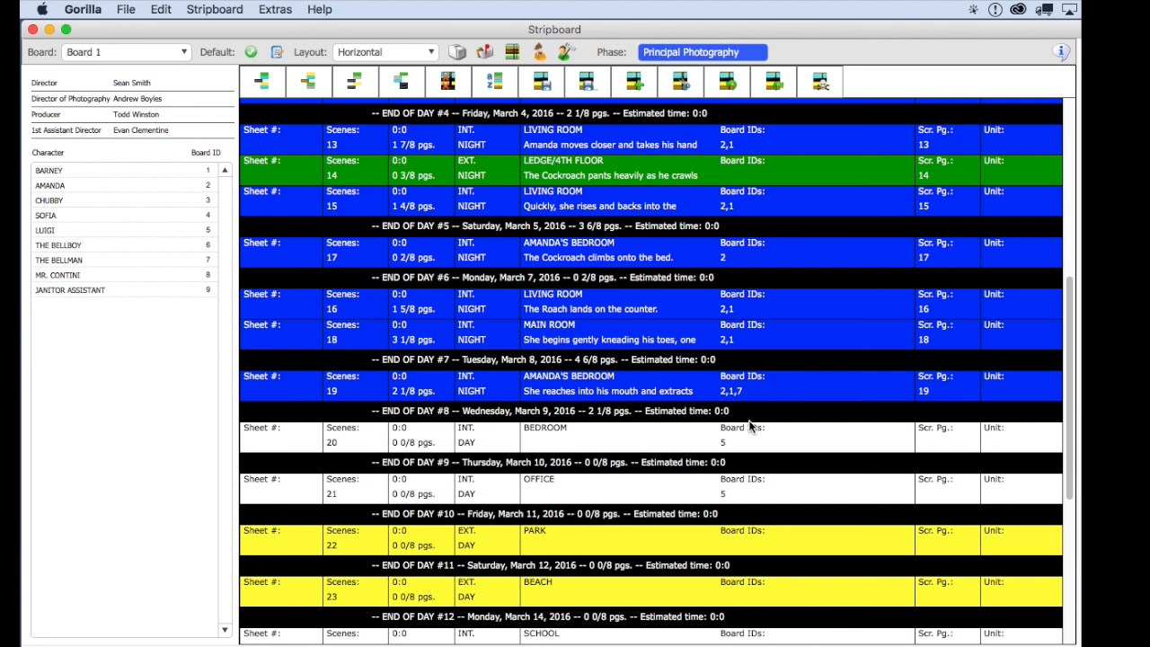
pyautogui.moveTo(445, 209)
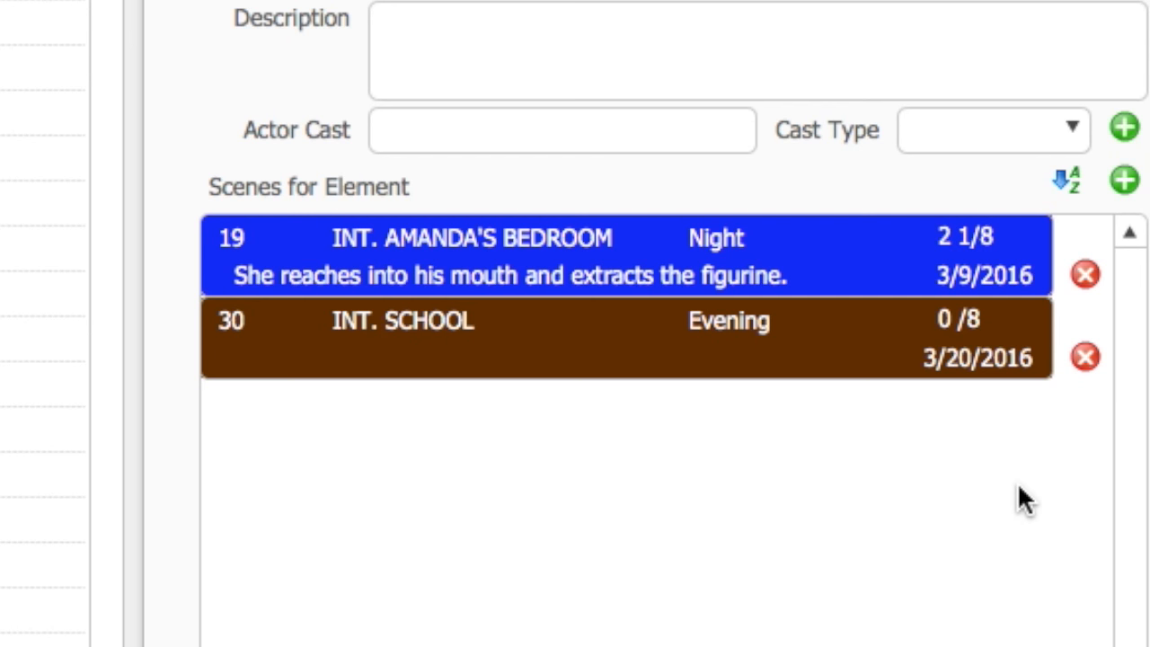
pyautogui.moveTo(1081, 494)
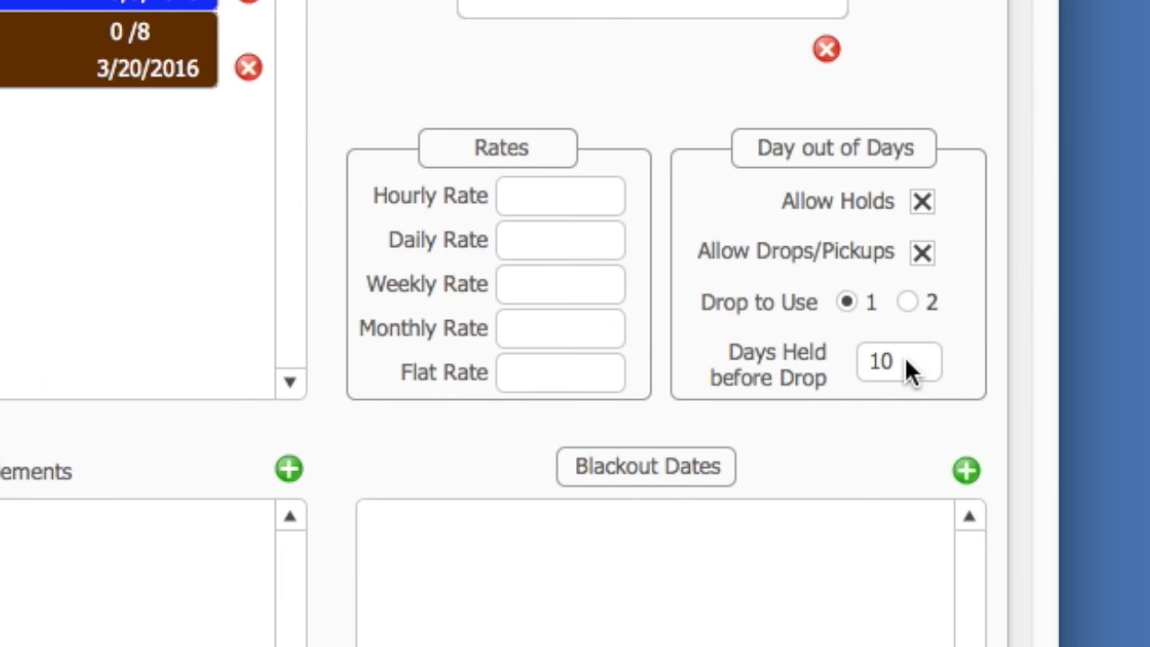
pyautogui.click(898, 362)
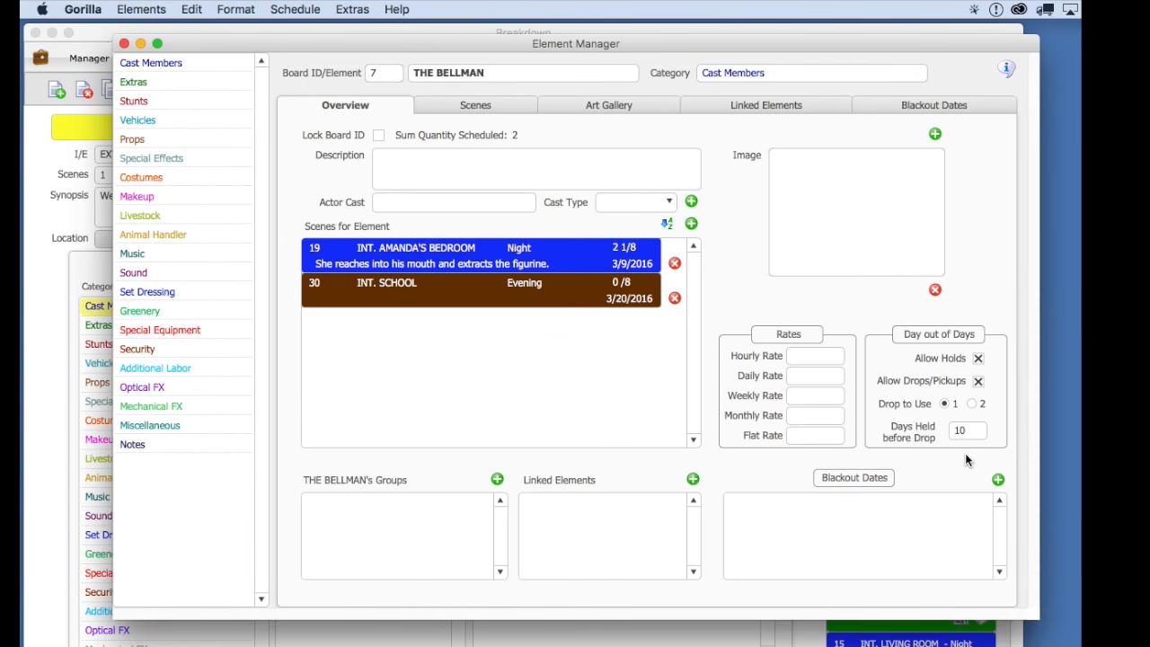
pyautogui.moveTo(961, 454)
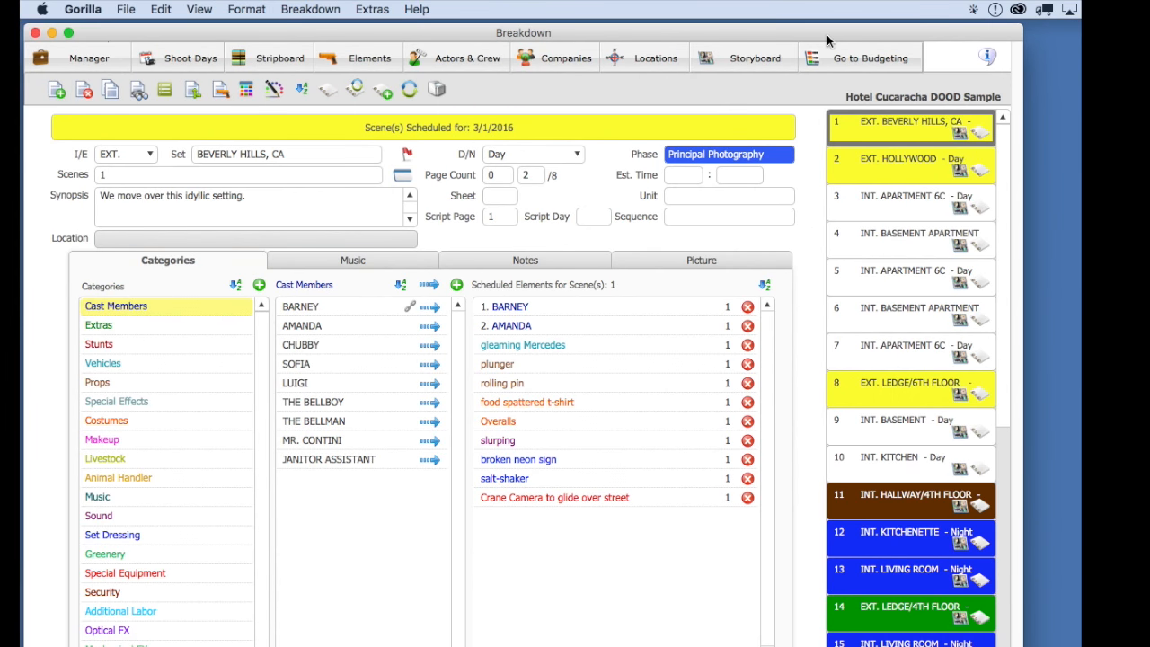
pyautogui.moveTo(478, 71)
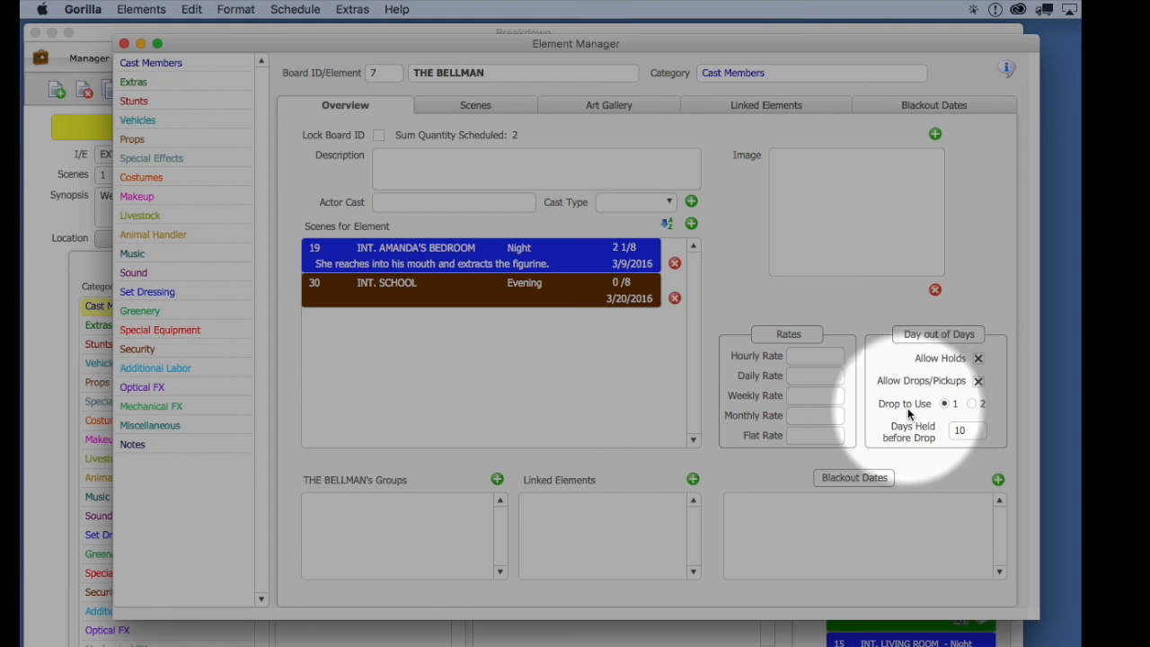
pyautogui.moveTo(911, 413)
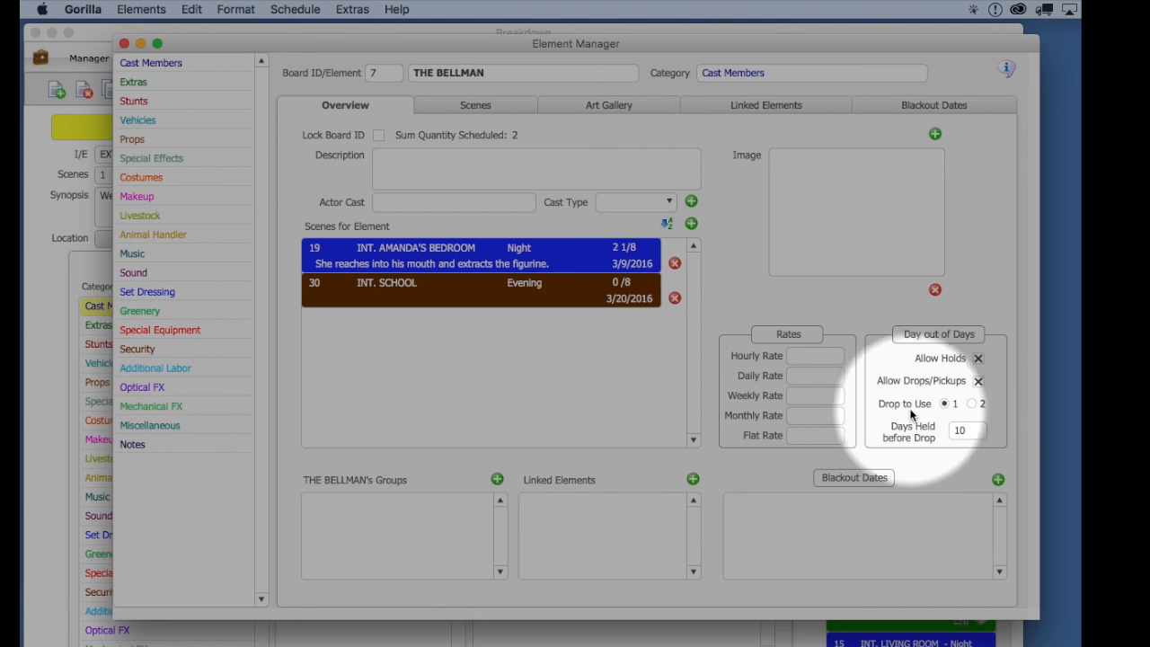